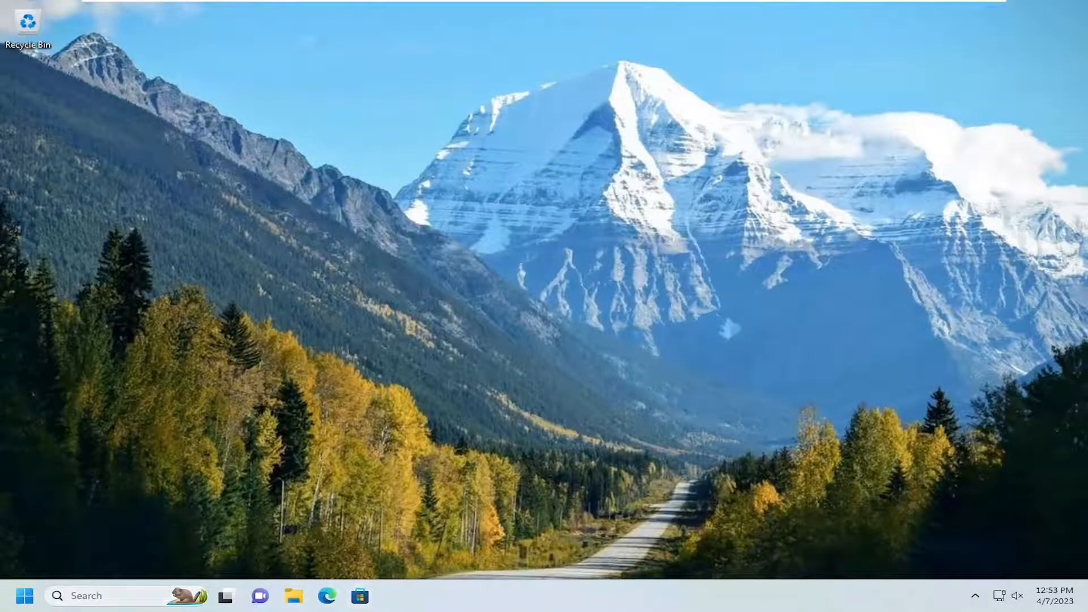
Launch Settings from the taskbar search and go to Apps > Optional features.
type("settings")
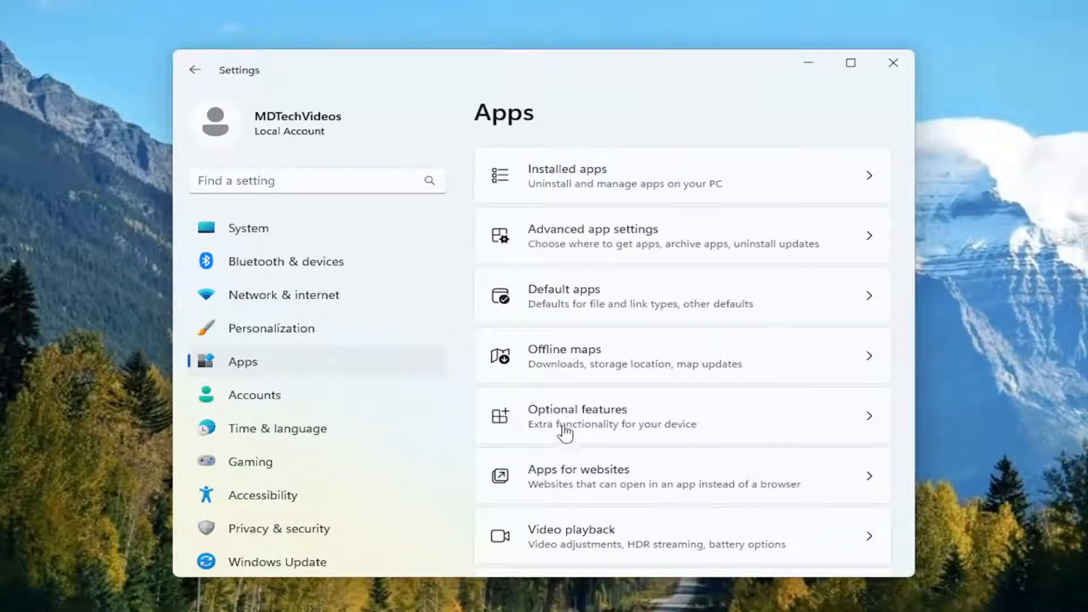
left_click(576, 417)
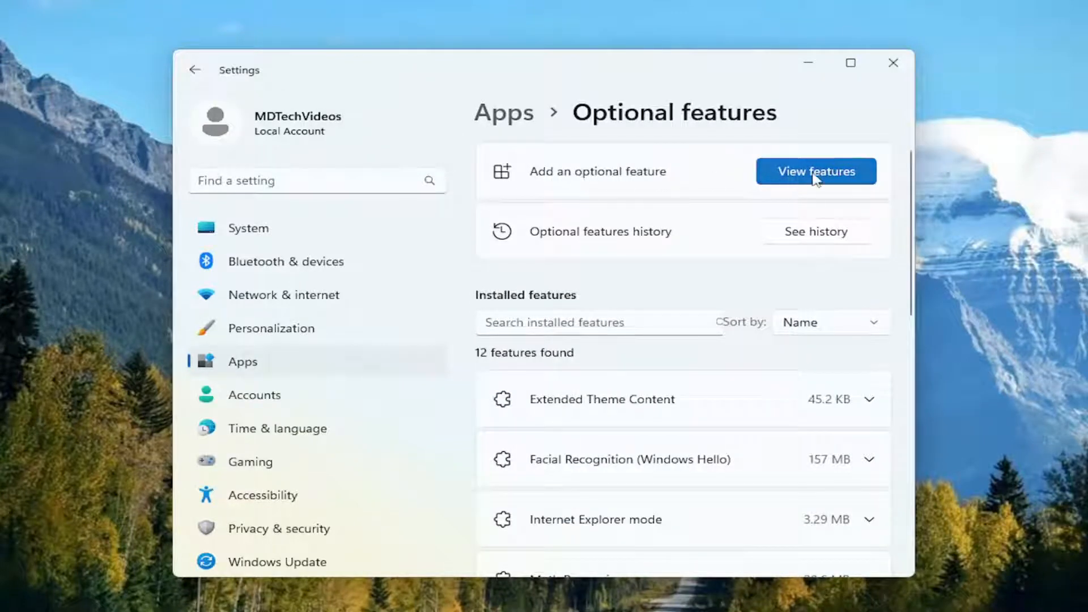
Search the available optional features for 'media feature'.
left_click(817, 171)
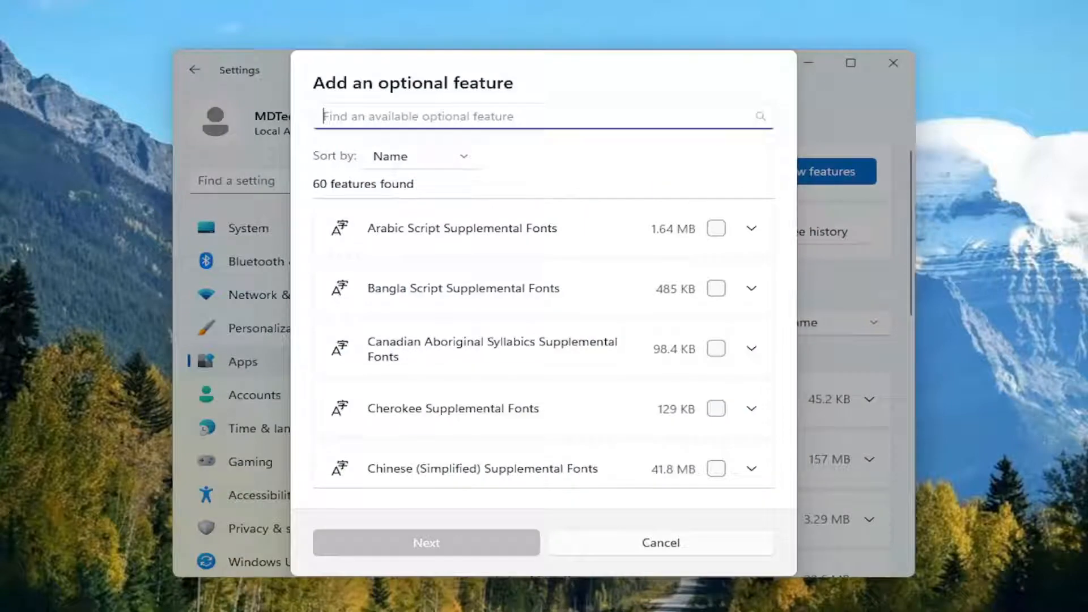
type("media fea")
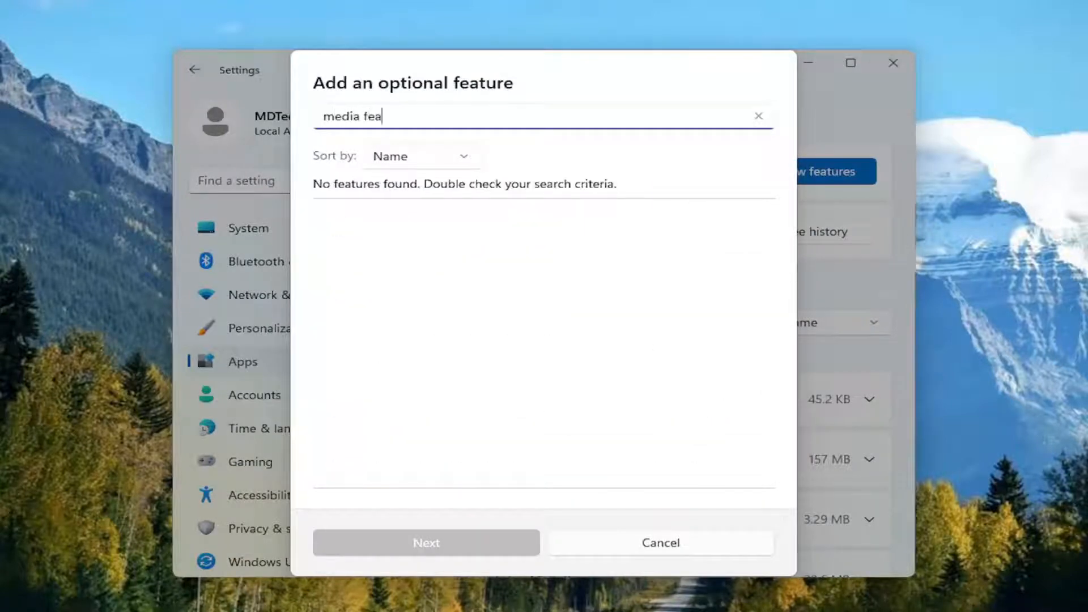
type("ture")
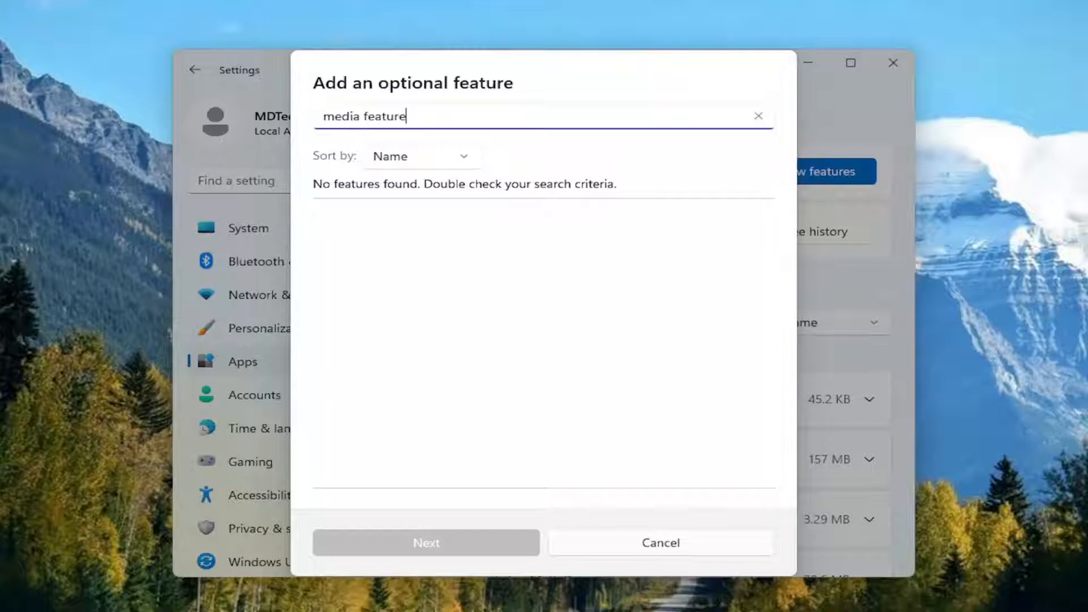
mouse_move(171, 179)
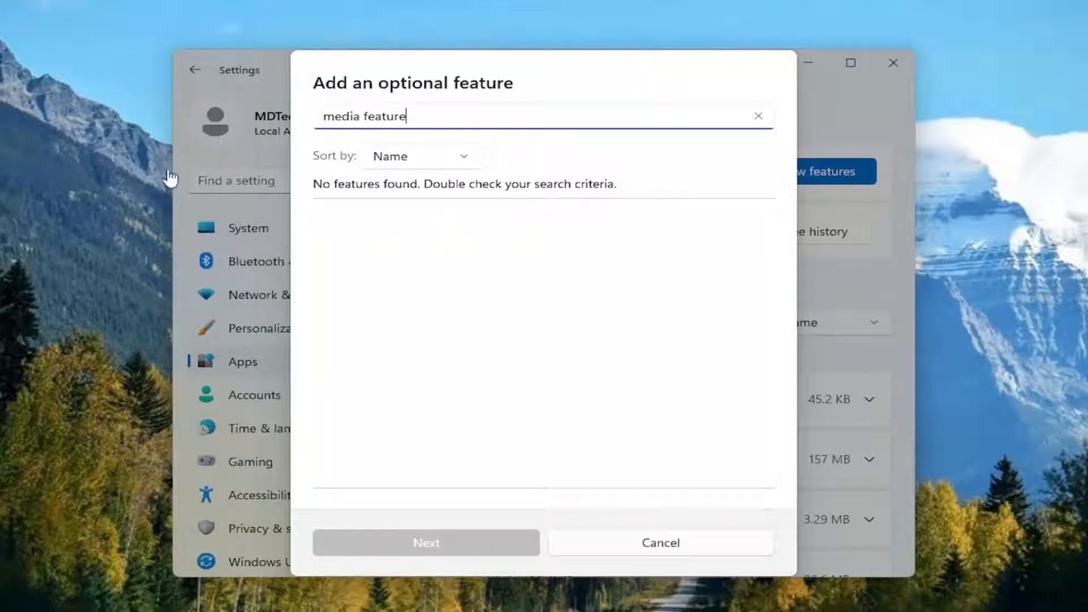
mouse_move(373, 194)
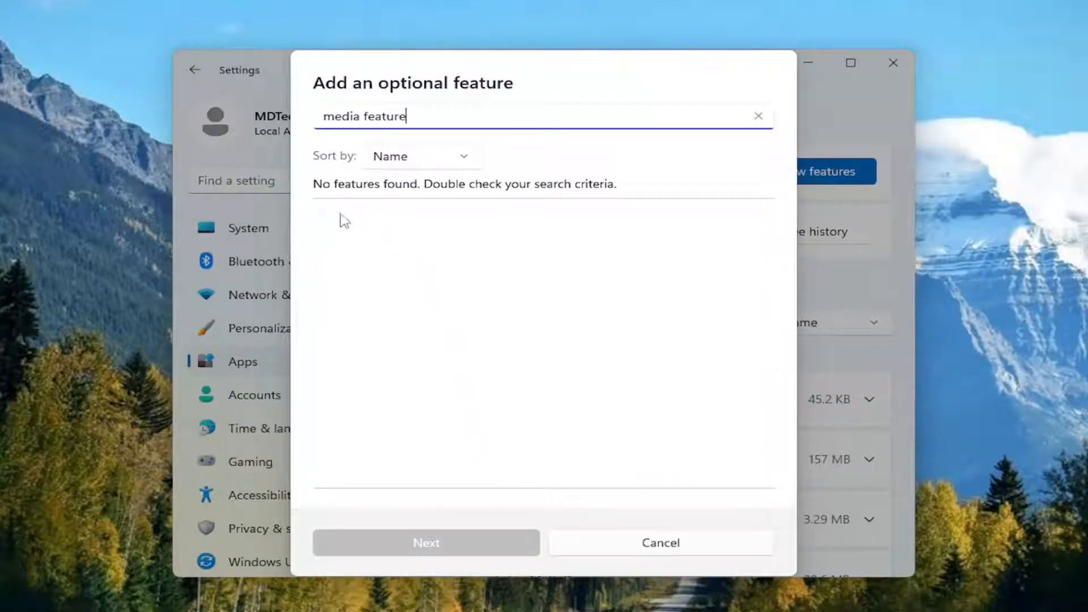
mouse_move(405, 554)
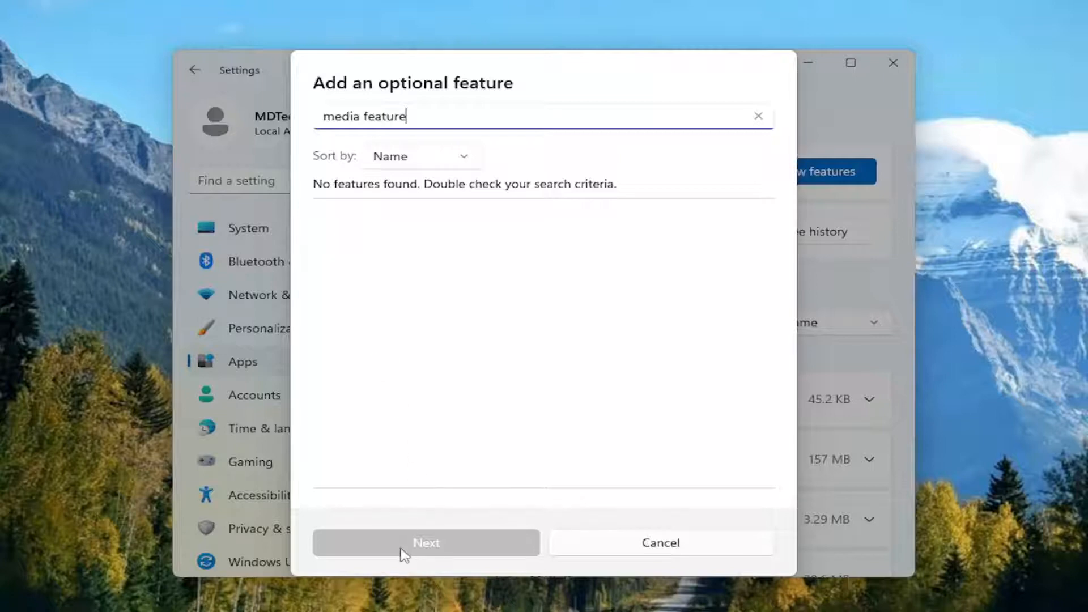
Cancel the add-feature dialog without installing and close Settings.
left_click(659, 543)
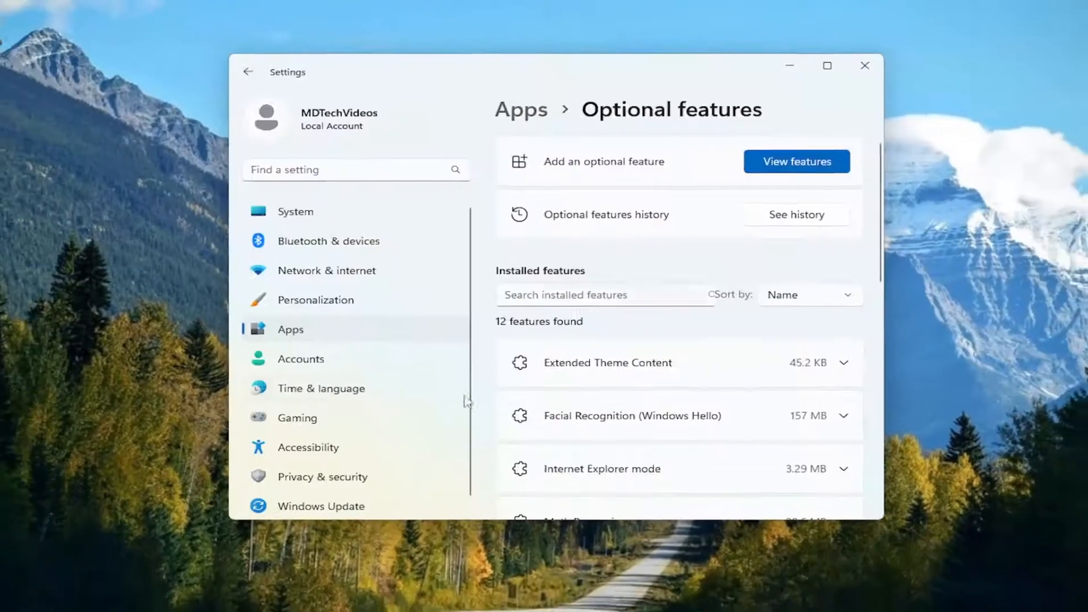
left_click(864, 65)
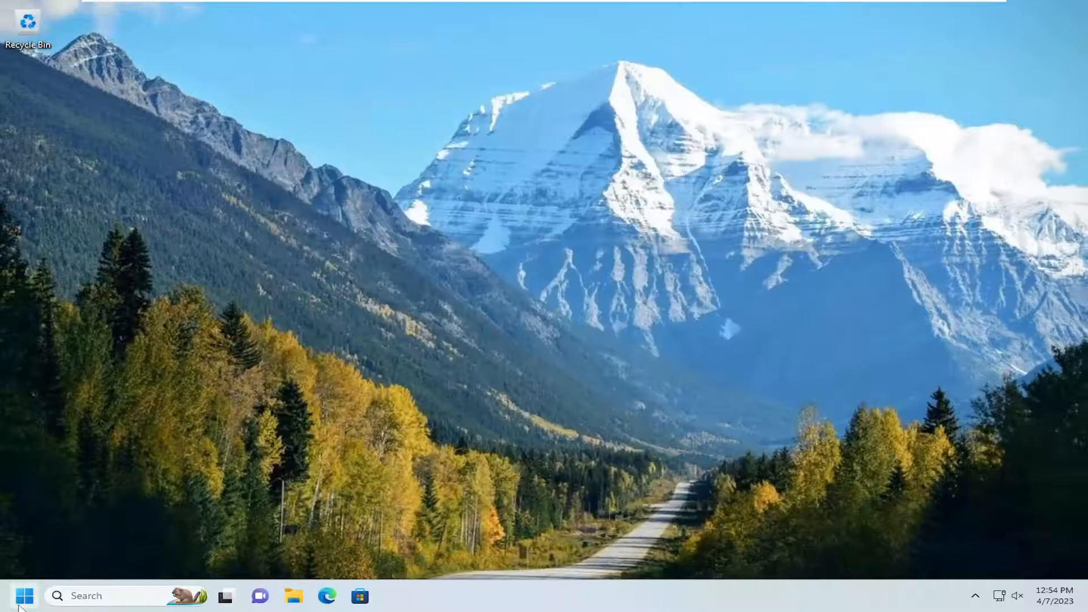